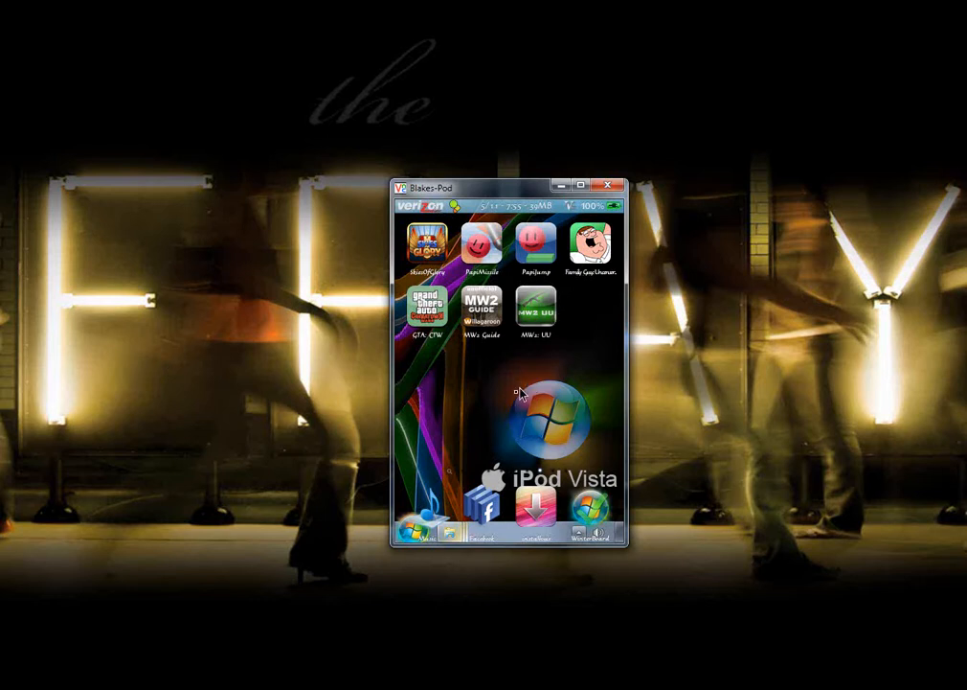
{"action": "mouse_move", "coordinate": [535, 402]}
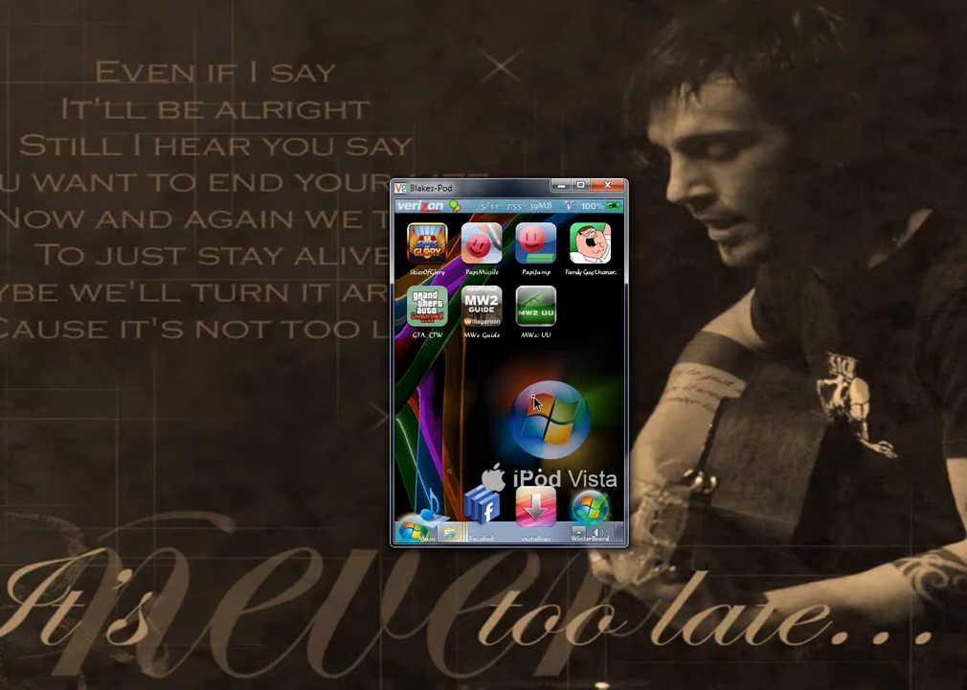
{"action": "mouse_move", "coordinate": [536, 517]}
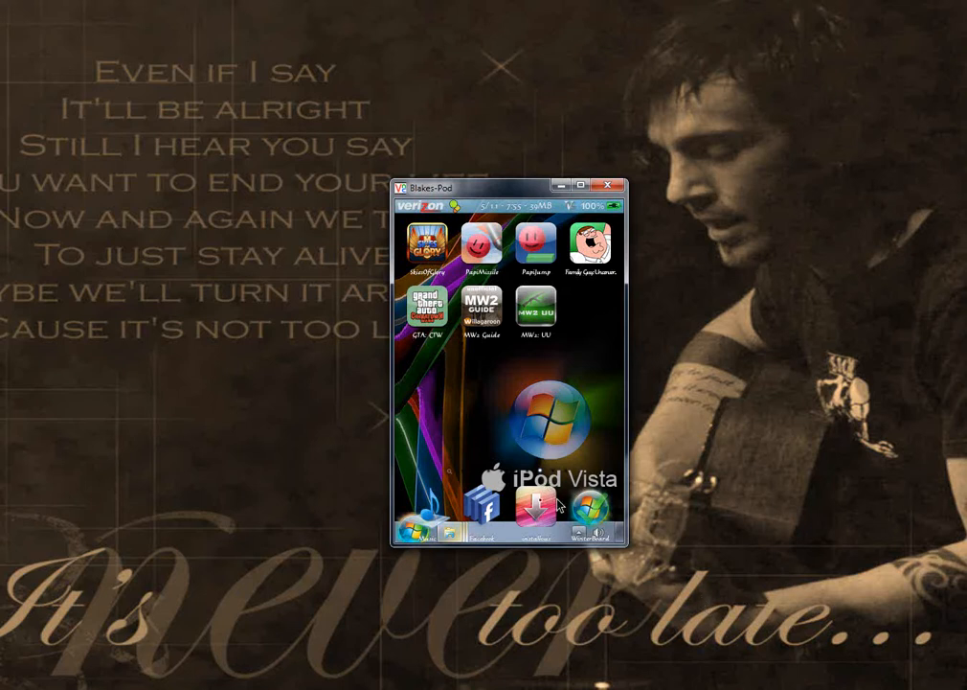
{"action": "mouse_move", "coordinate": [559, 333]}
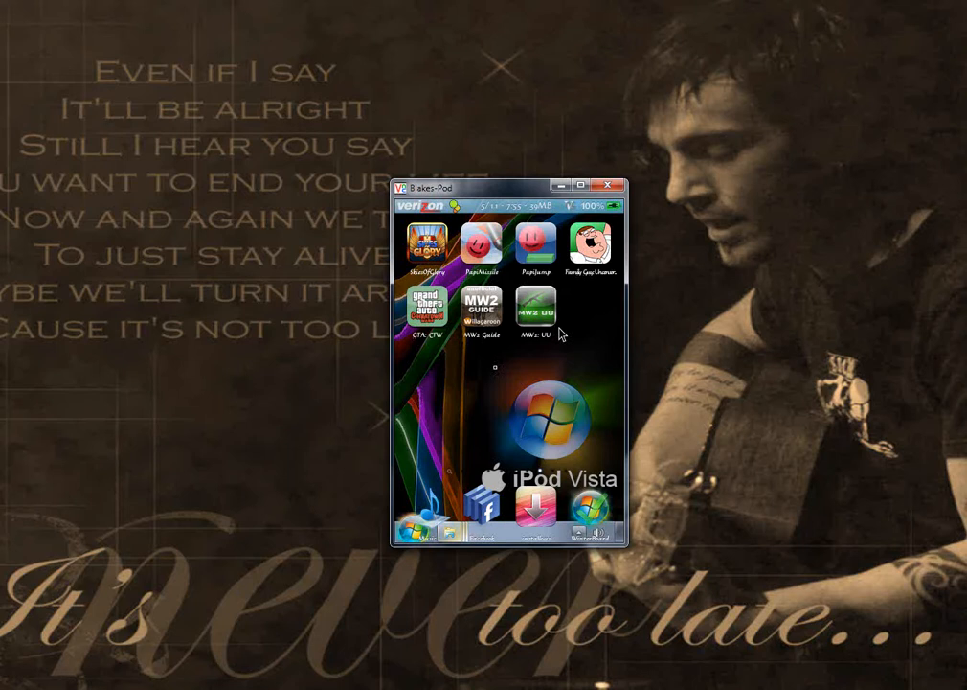
{"action": "mouse_move", "coordinate": [400, 349]}
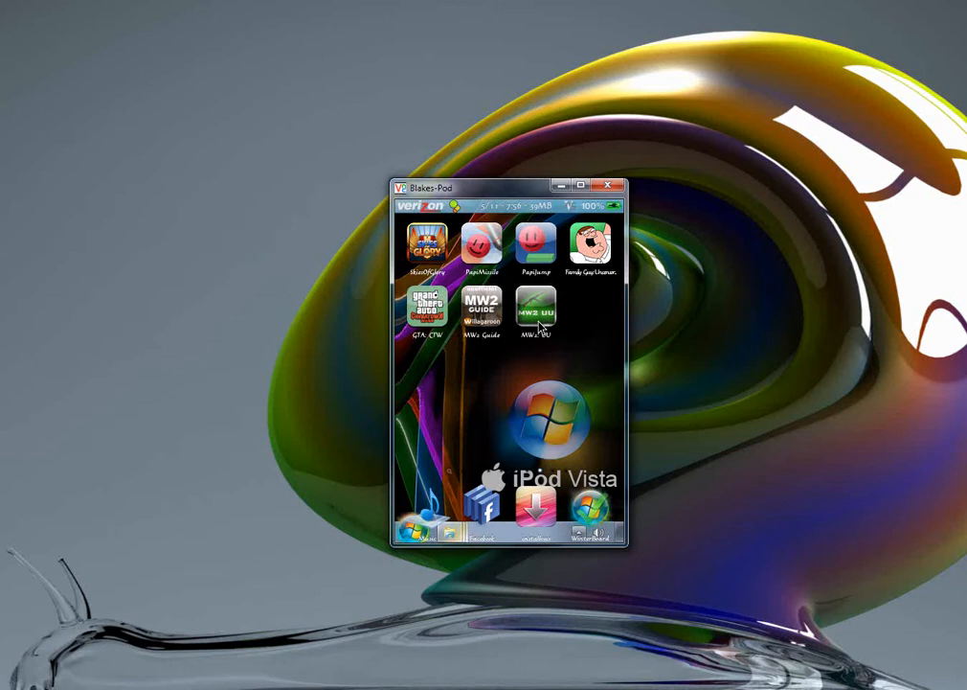
{"action": "mouse_move", "coordinate": [142, 224]}
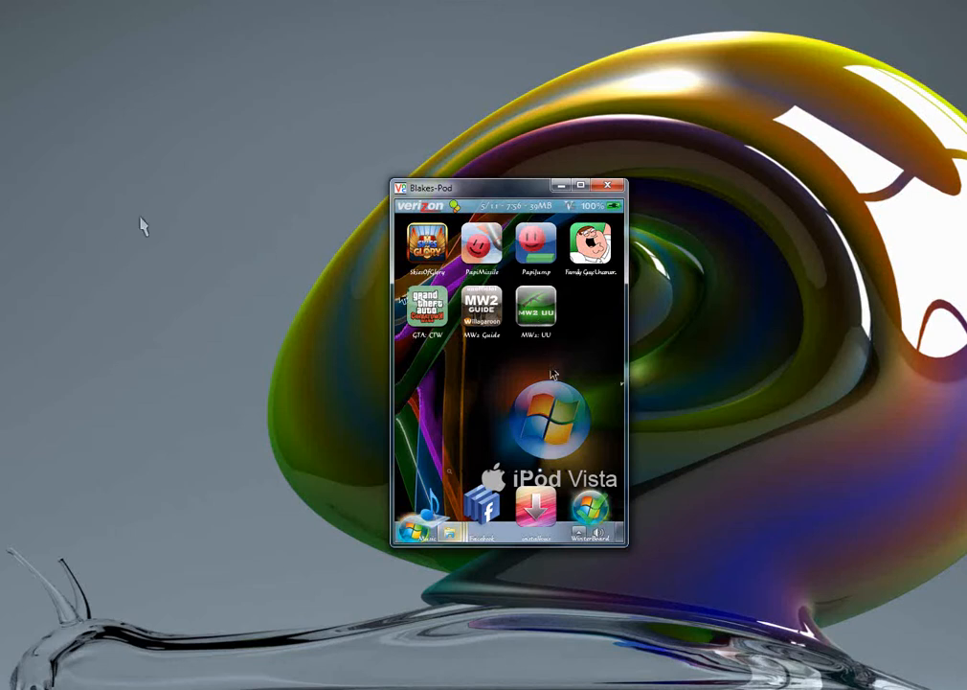
{"action": "mouse_move", "coordinate": [526, 381]}
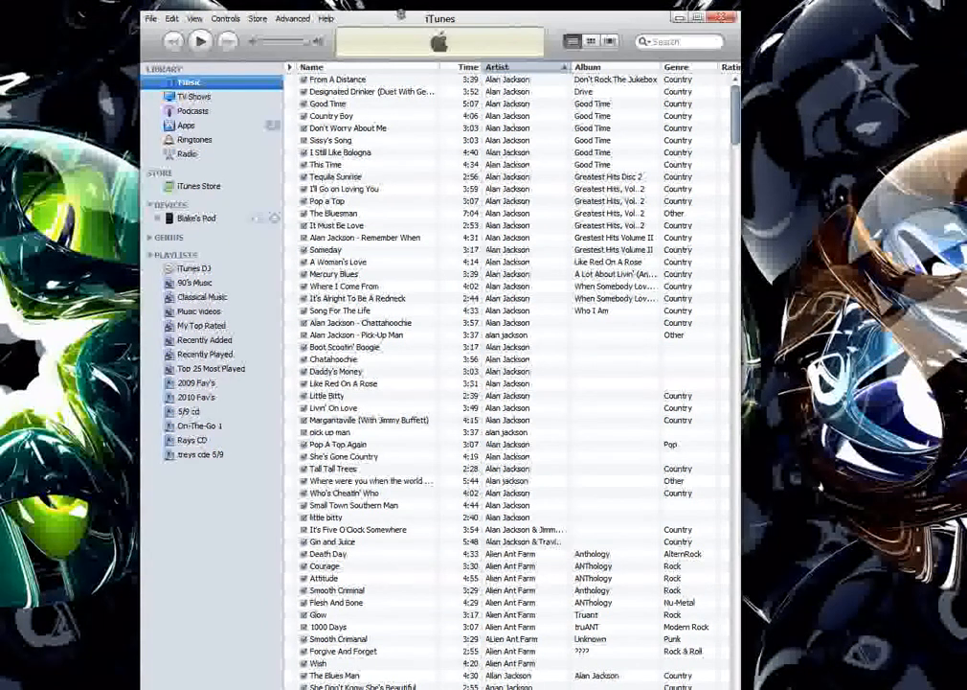
- Select the connected iPod under Devices to show its summary page
{"action": "left_click_drag", "start_coordinate": [441, 17], "coordinate": [537, 188]}
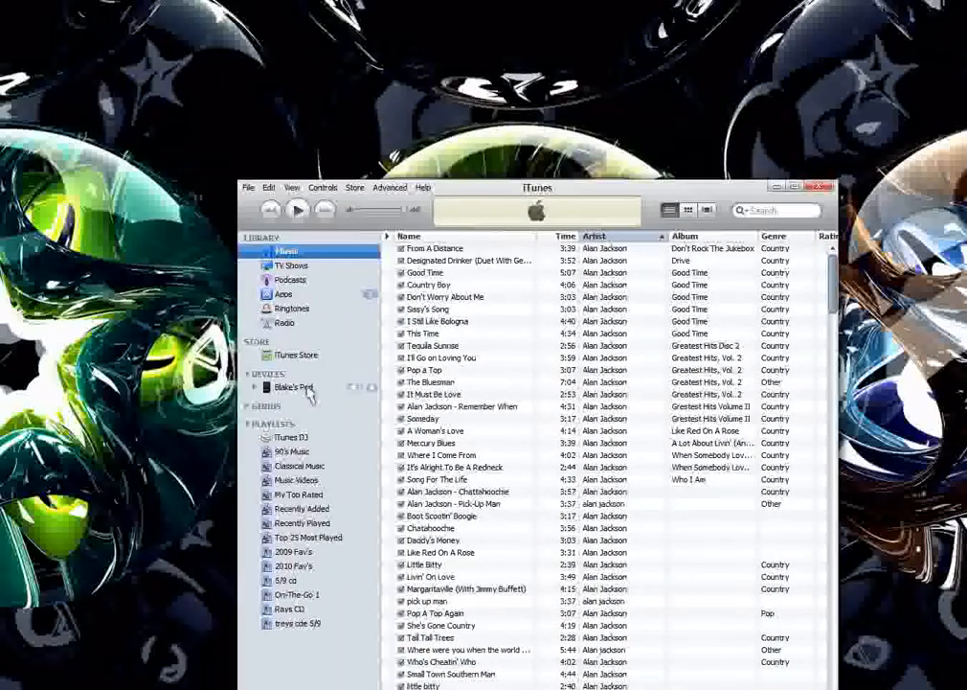
{"action": "left_click", "coordinate": [295, 387]}
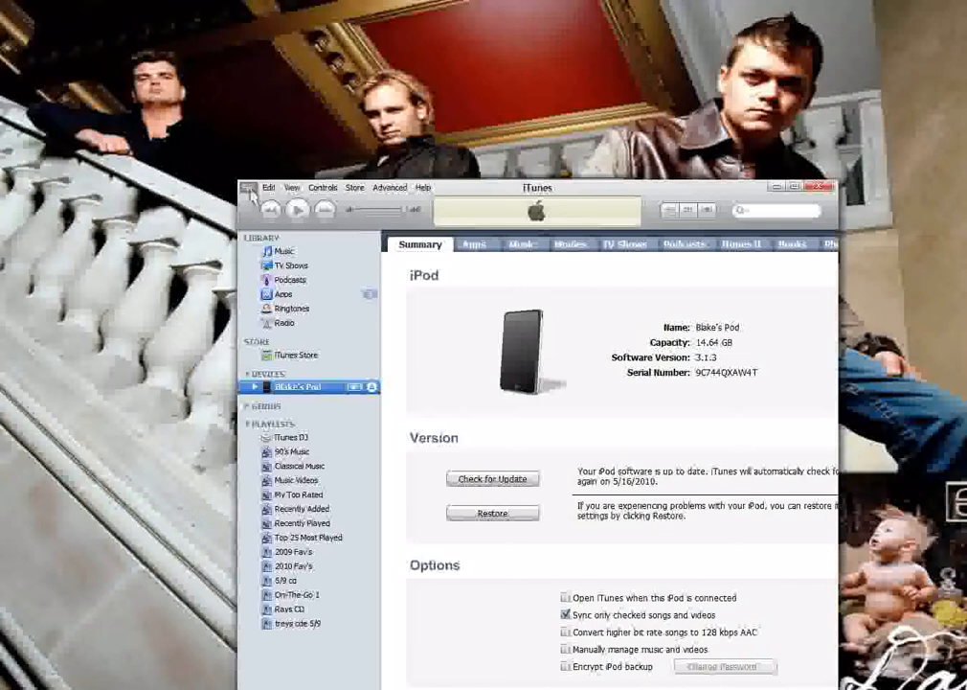
- Choose Transfer Purchases from the iPod via the File menu
{"action": "left_click", "coordinate": [268, 188]}
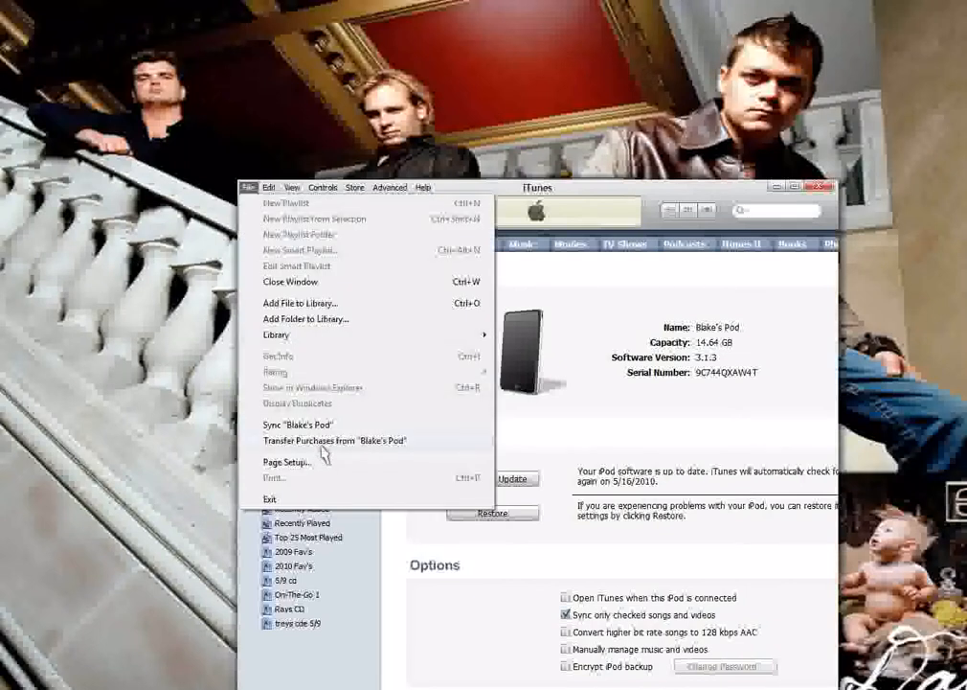
{"action": "mouse_move", "coordinate": [362, 450]}
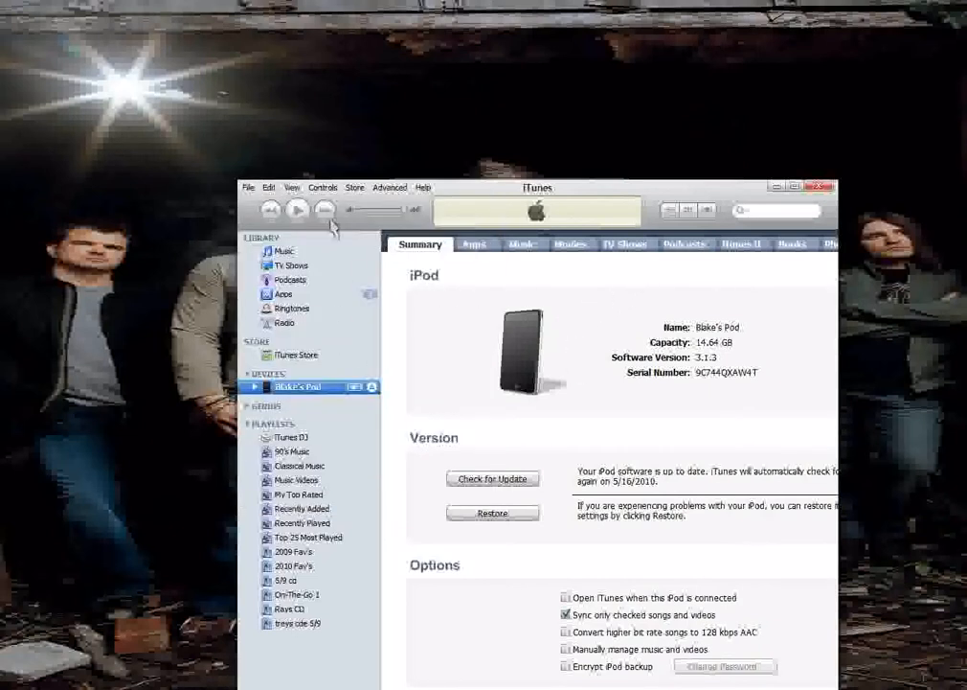
{"action": "left_click", "coordinate": [268, 188]}
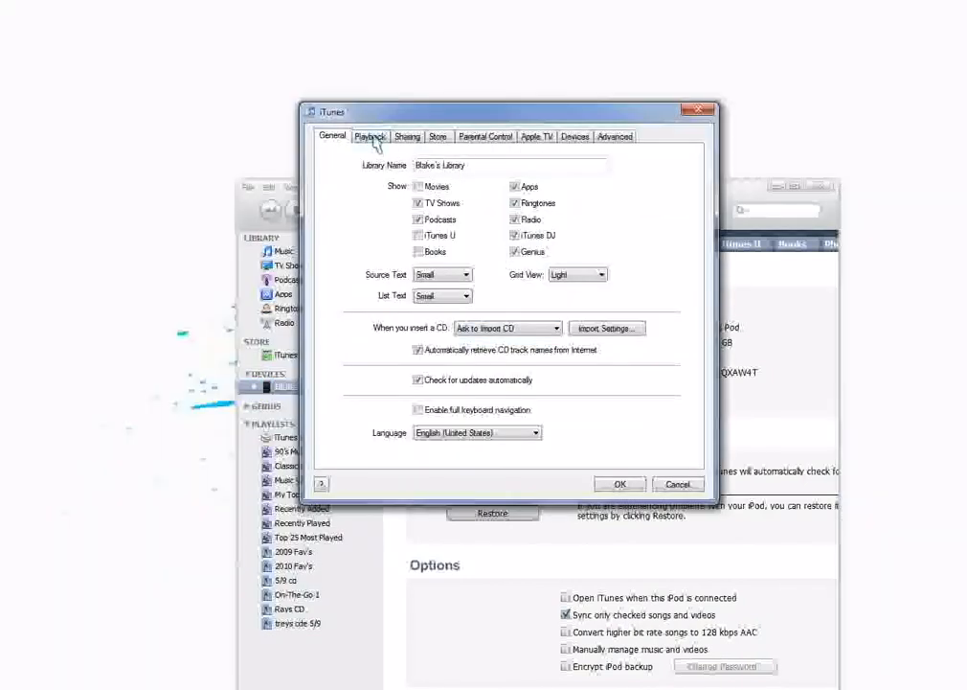
{"action": "left_click", "coordinate": [406, 136]}
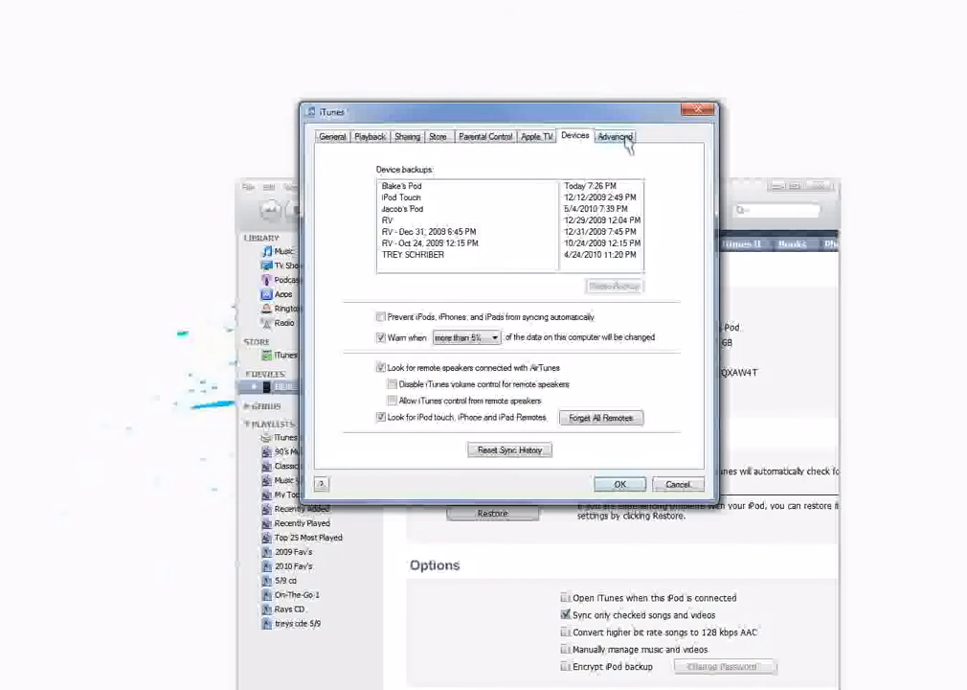
{"action": "mouse_move", "coordinate": [406, 372]}
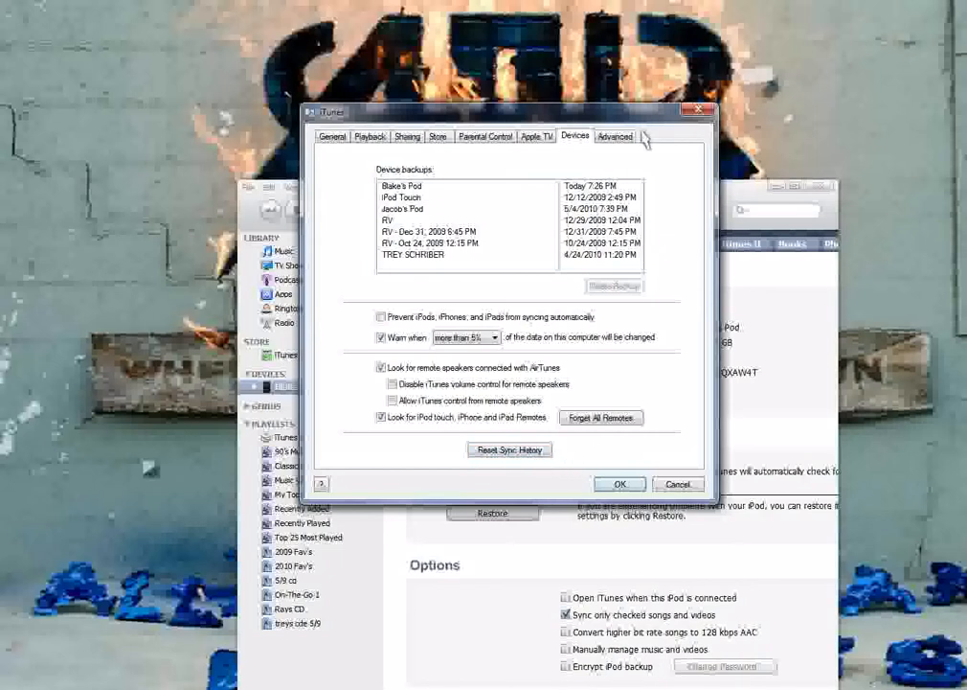
{"action": "left_click", "coordinate": [615, 136]}
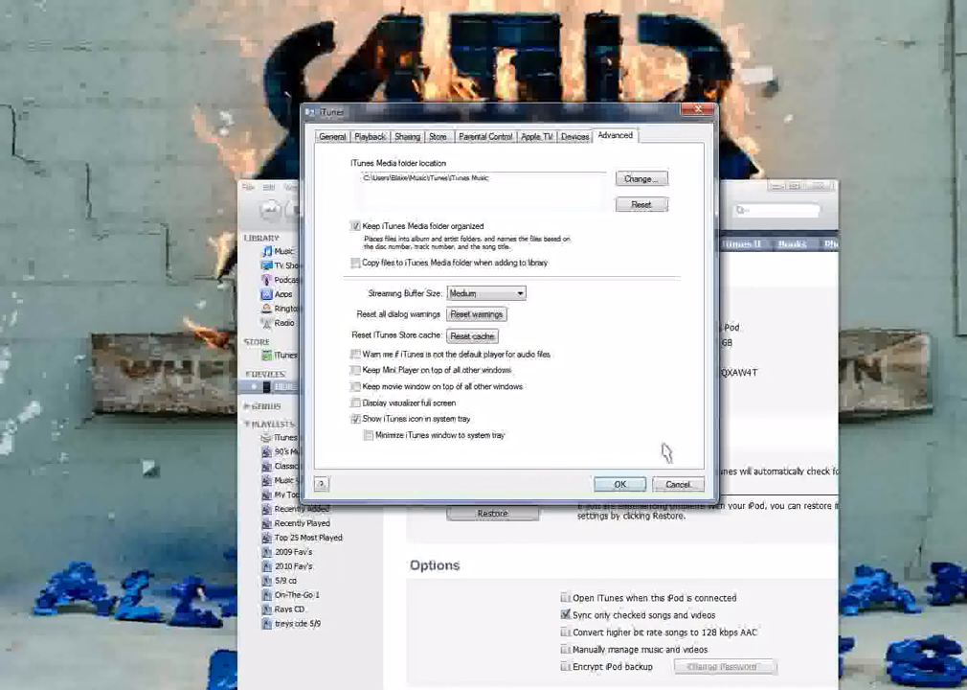
{"action": "left_click", "coordinate": [620, 483]}
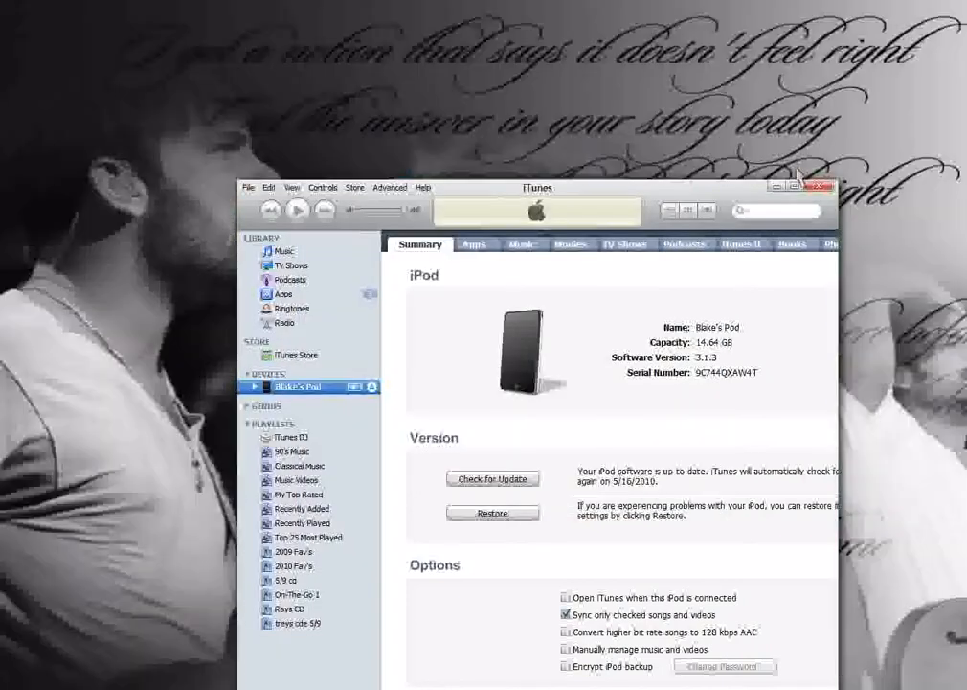
{"action": "mouse_move", "coordinate": [801, 213]}
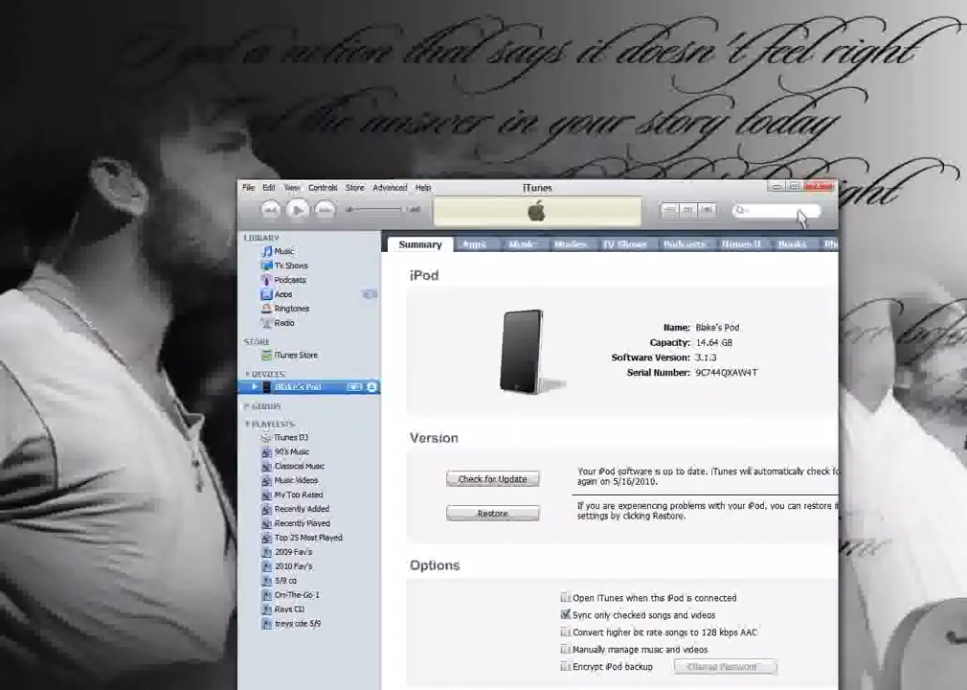